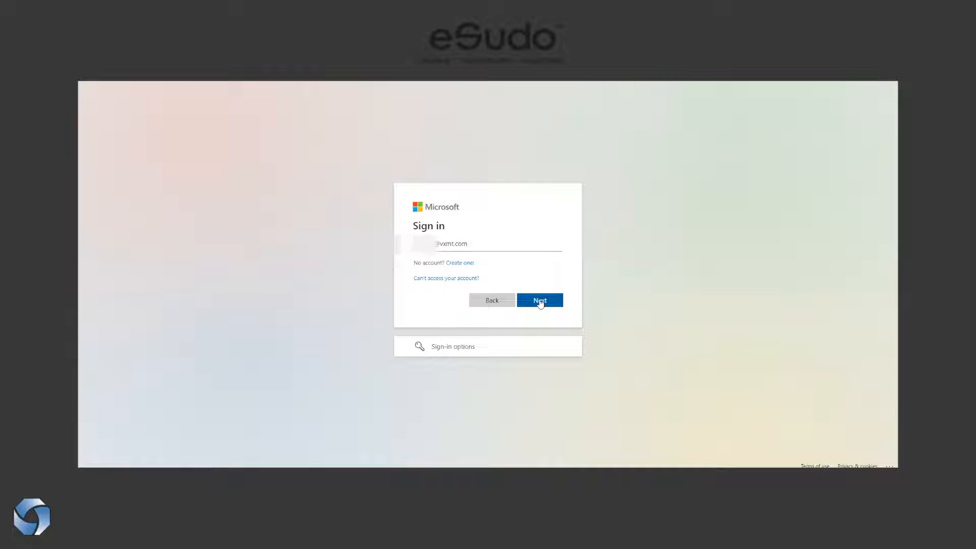
# Submit the account email and password to reach the 'more information required' prompt.
pyautogui.click(540, 300)
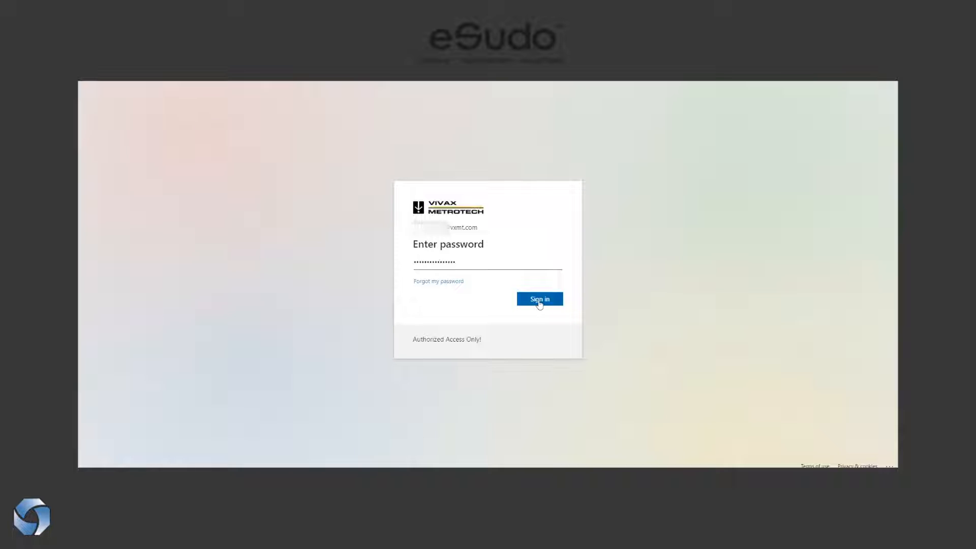
pyautogui.click(539, 299)
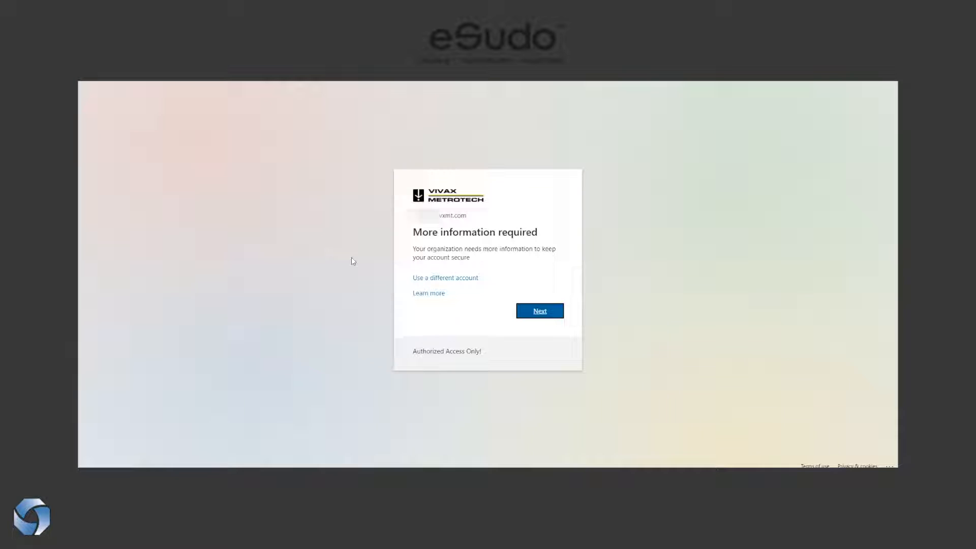
pyautogui.moveTo(331, 265)
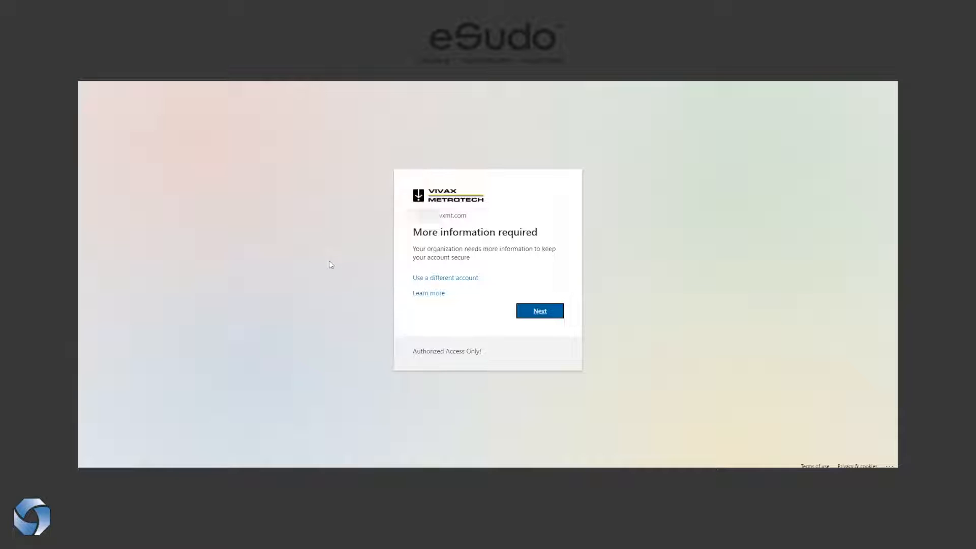
pyautogui.moveTo(467, 266)
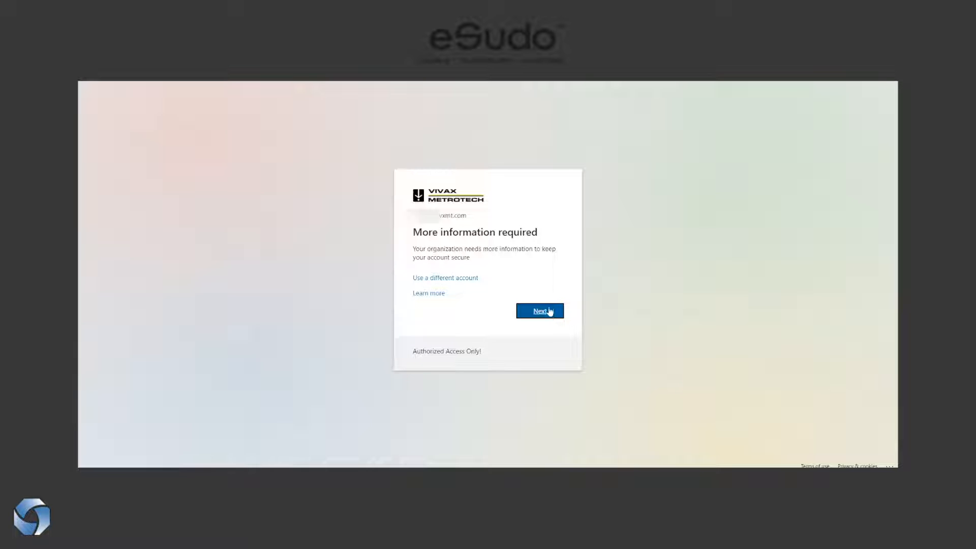
# Pair Microsoft Authenticator via QR code and approve its test notification as the default method.
pyautogui.click(539, 310)
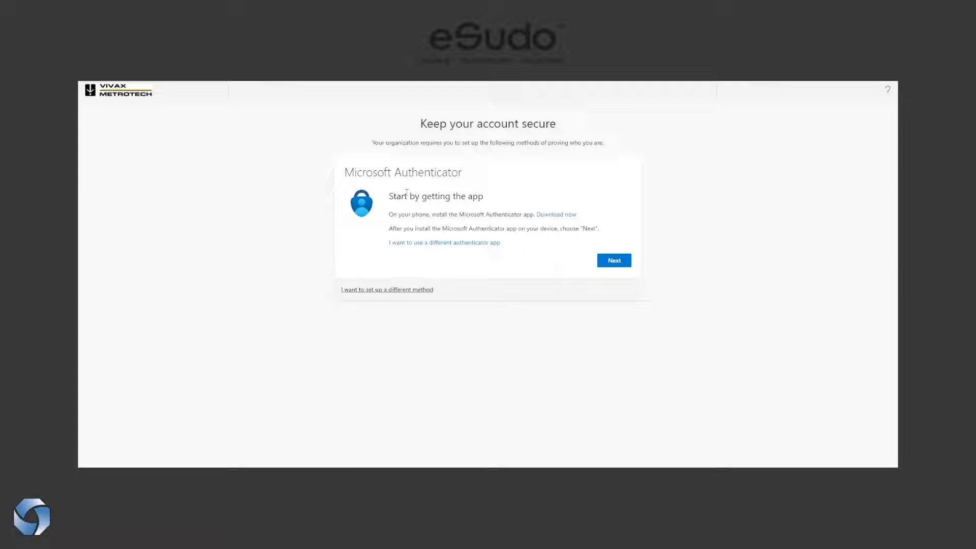
pyautogui.moveTo(379, 264)
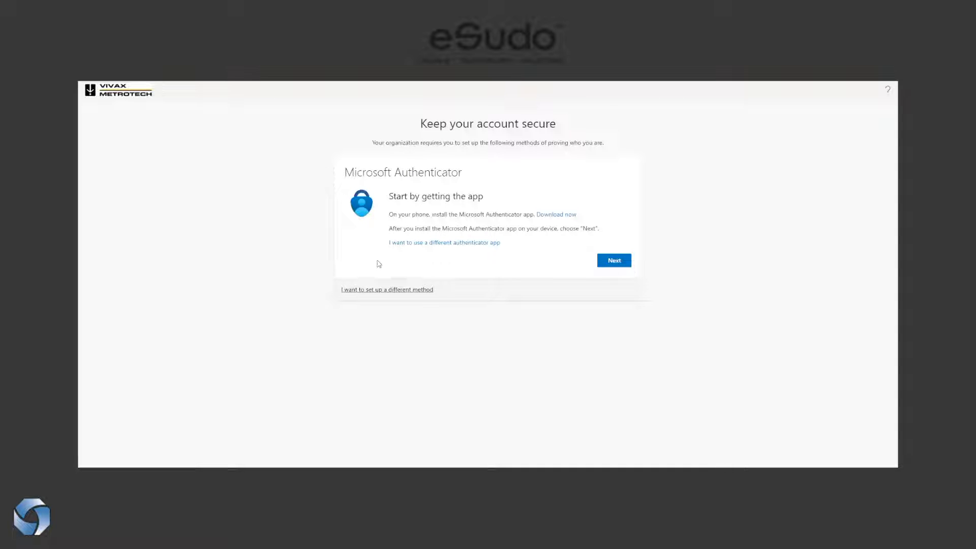
pyautogui.moveTo(551, 219)
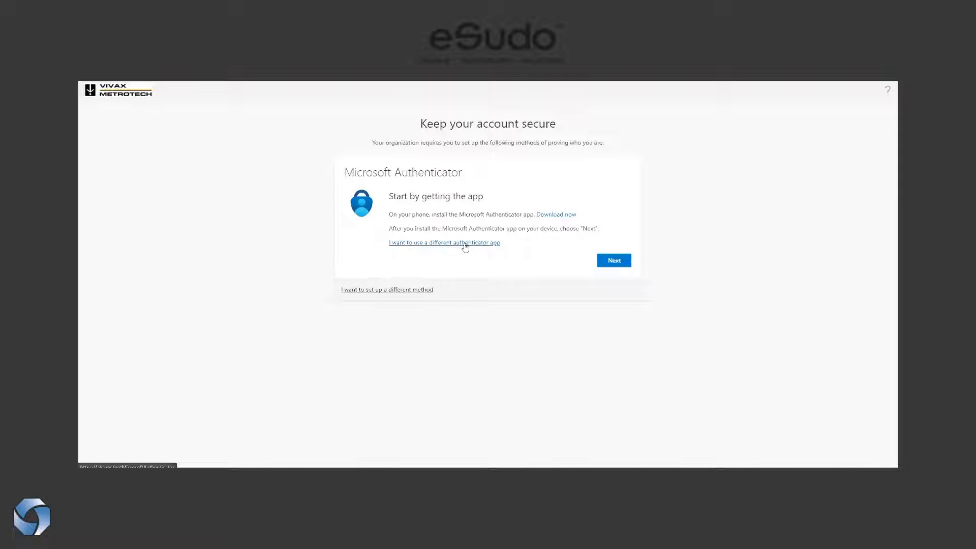
pyautogui.moveTo(452, 314)
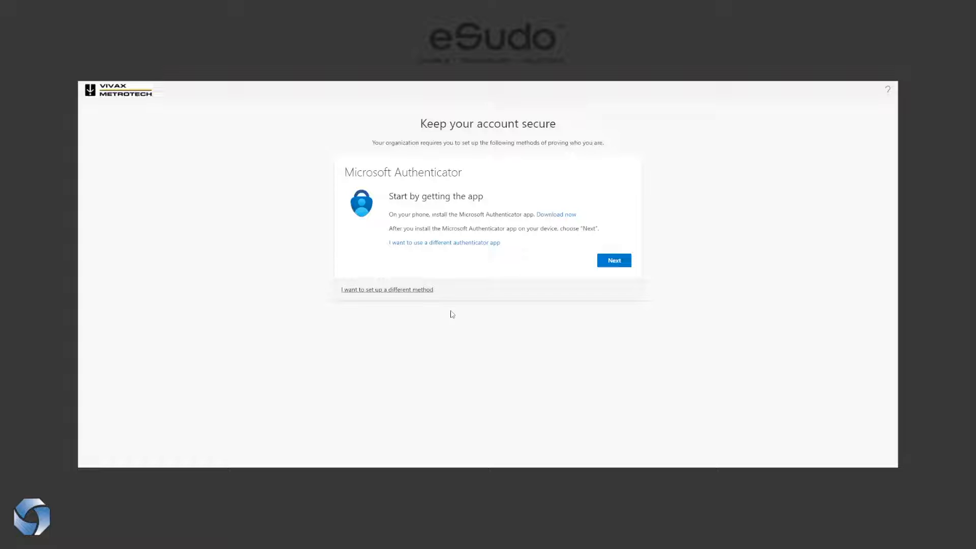
pyautogui.click(614, 261)
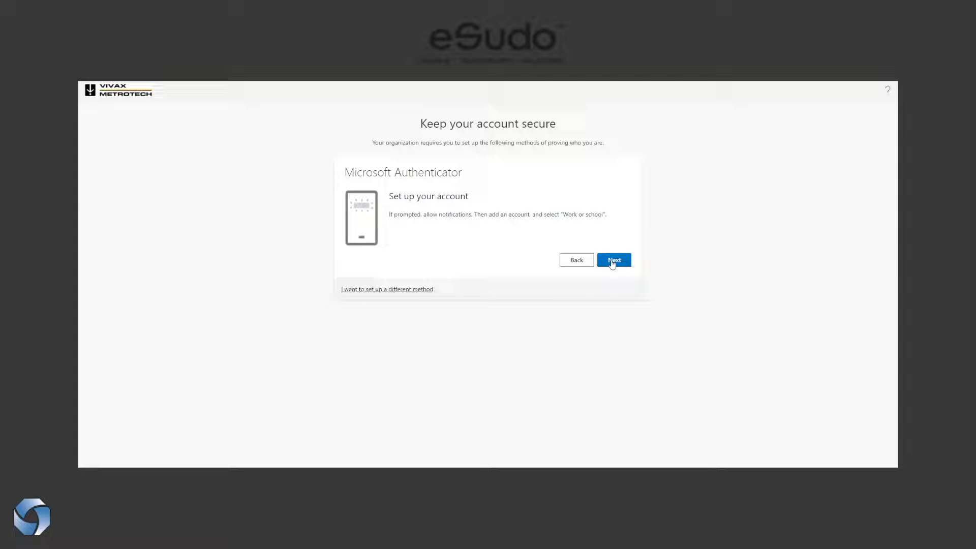
pyautogui.click(614, 260)
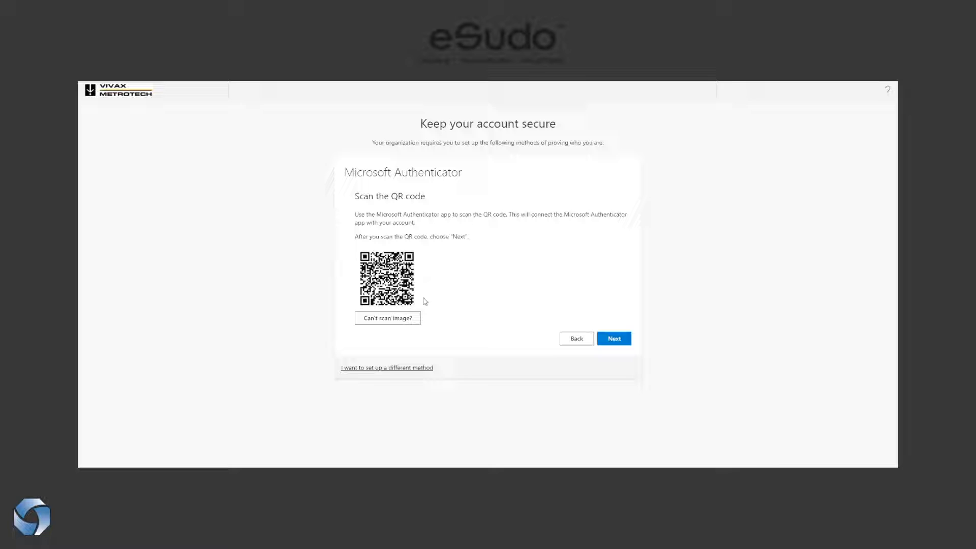
pyautogui.click(614, 337)
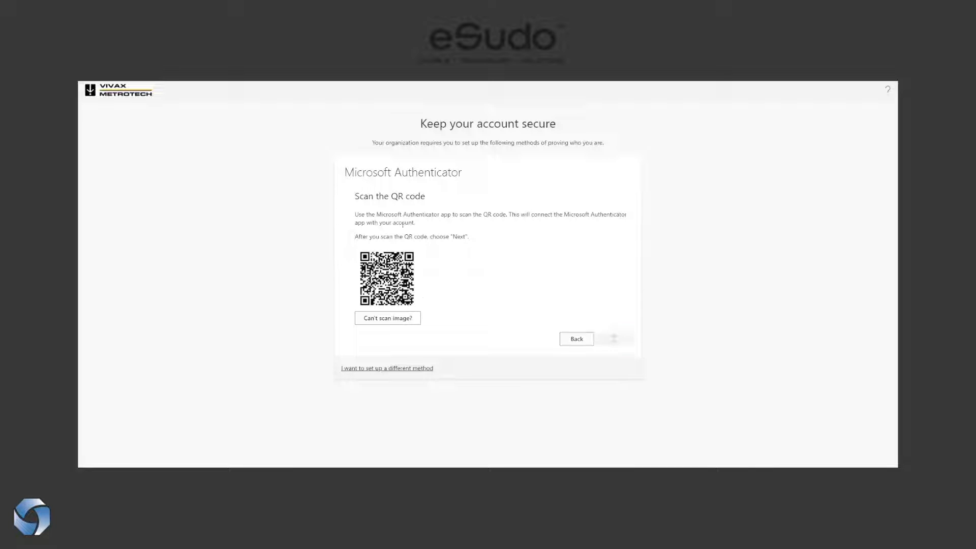
pyautogui.click(614, 338)
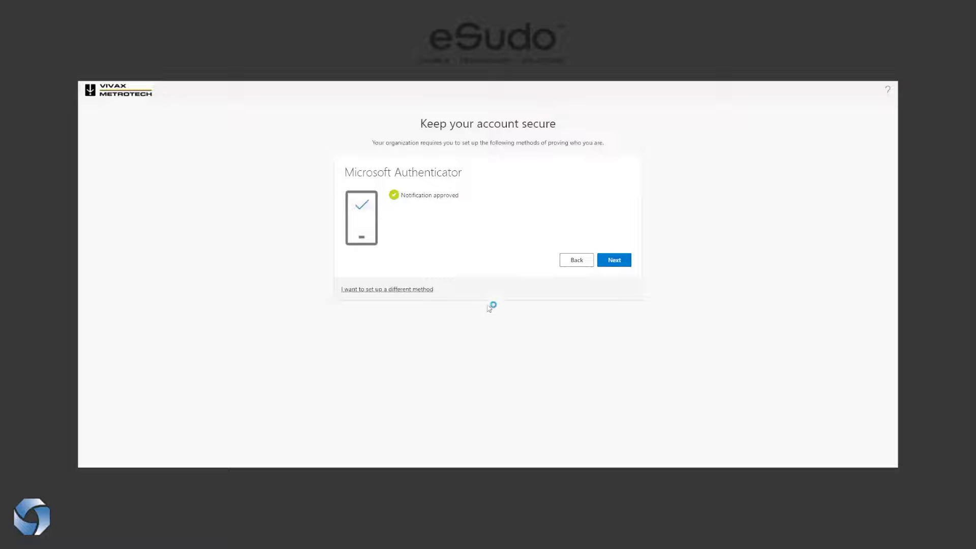
pyautogui.click(614, 260)
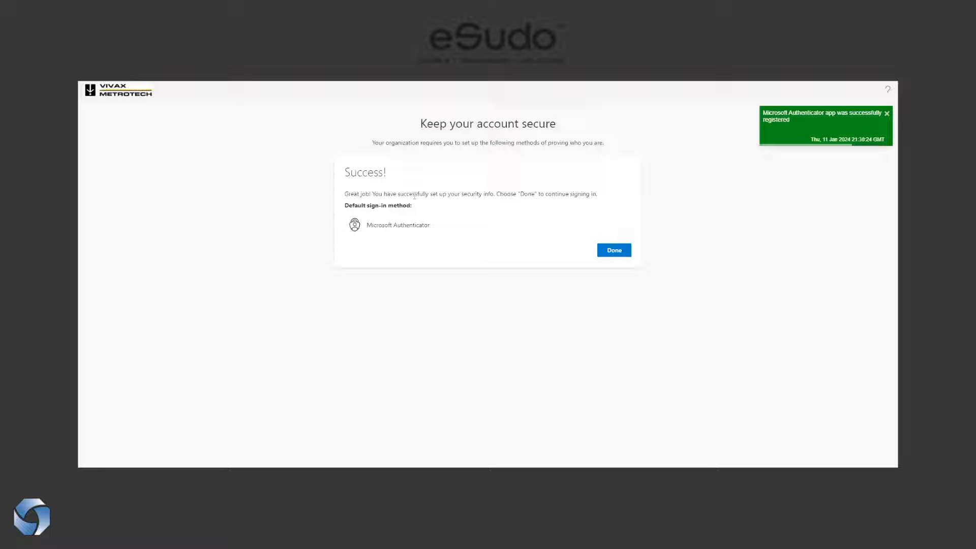
# Close the security info Success page and continue to the Stay signed in prompt.
pyautogui.click(614, 250)
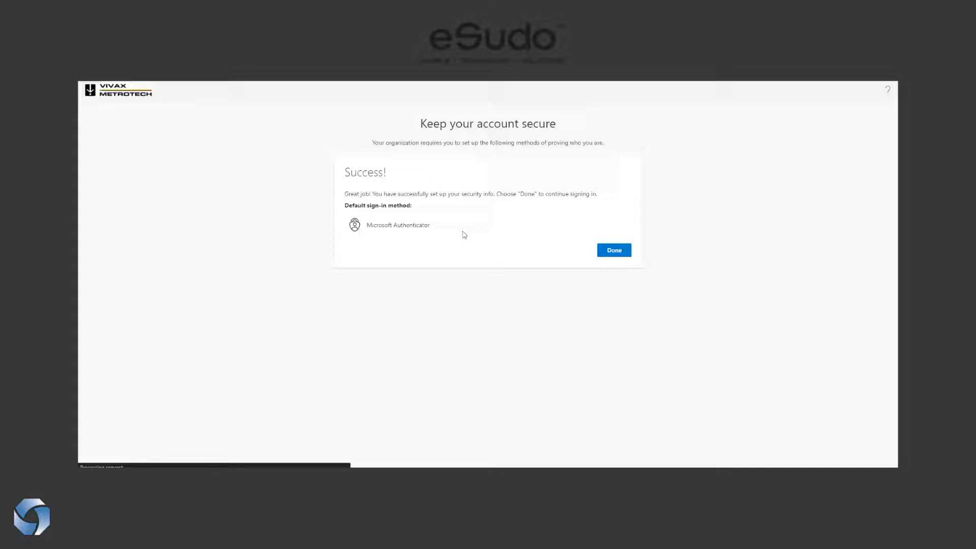
pyautogui.click(614, 250)
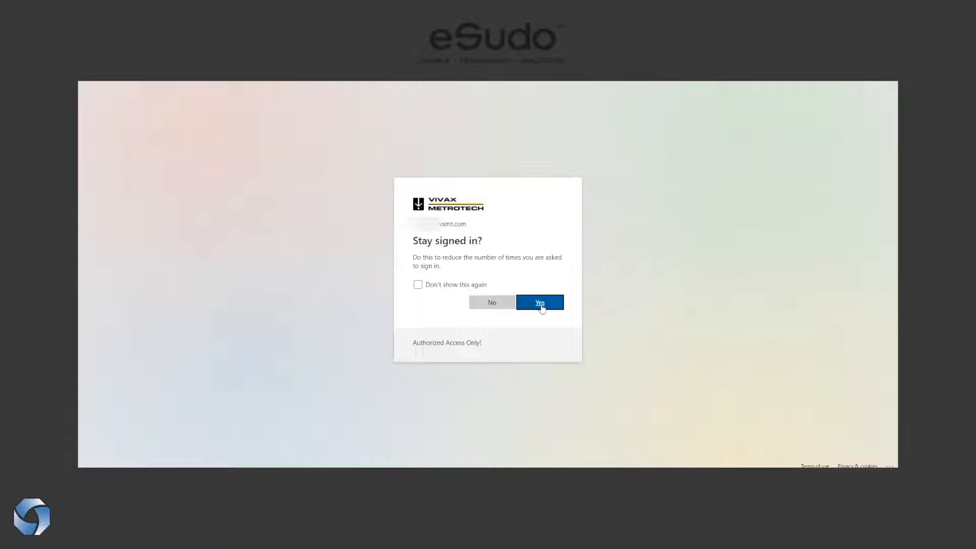
# Choose to stay signed in, then open View account from the profile panel.
pyautogui.click(539, 302)
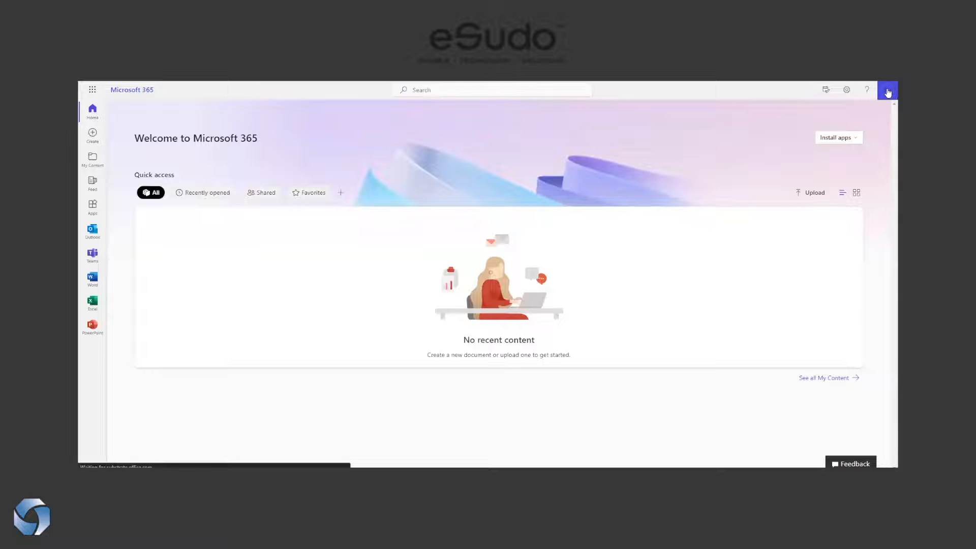
pyautogui.click(887, 90)
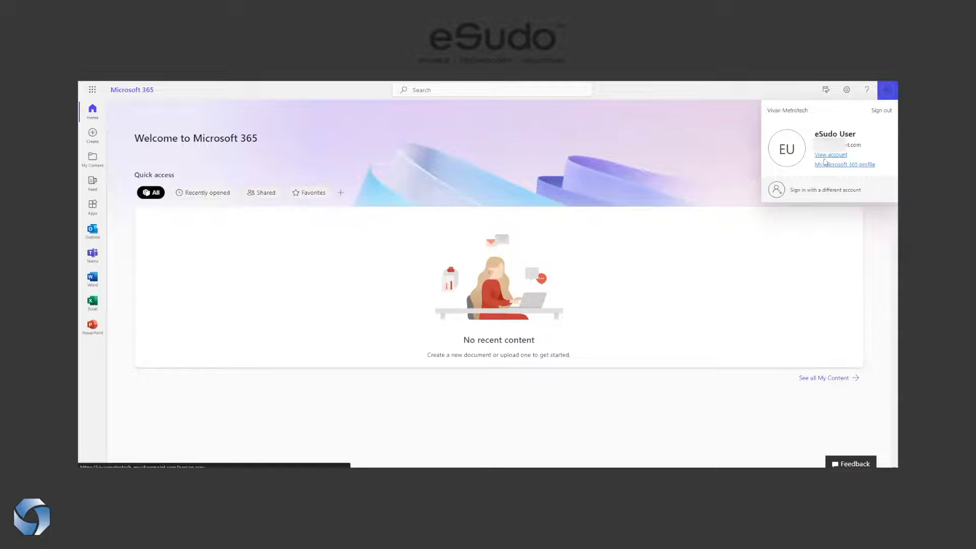
pyautogui.click(830, 154)
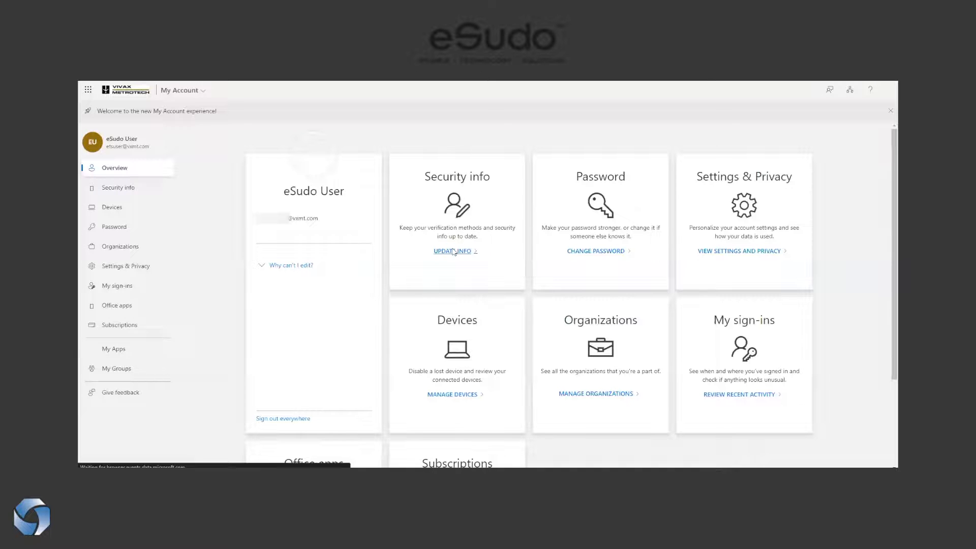
# Add a Phone sign-in method in Security info, verifying it with a texted code.
pyautogui.click(451, 251)
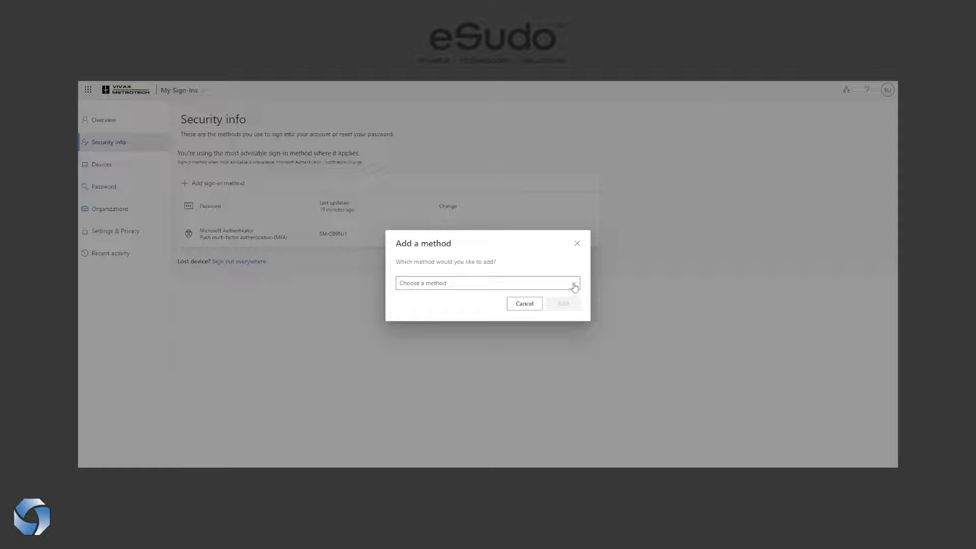
pyautogui.click(488, 282)
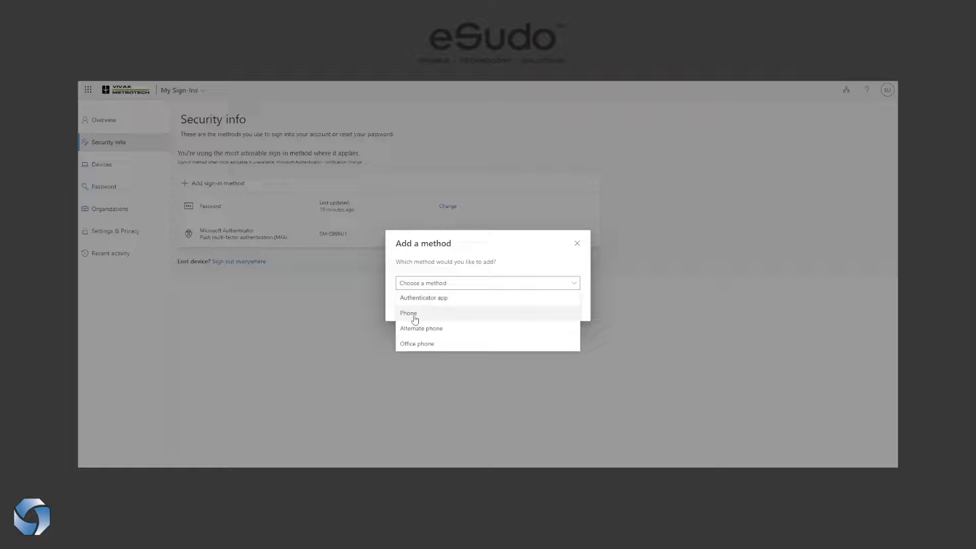
pyautogui.click(408, 313)
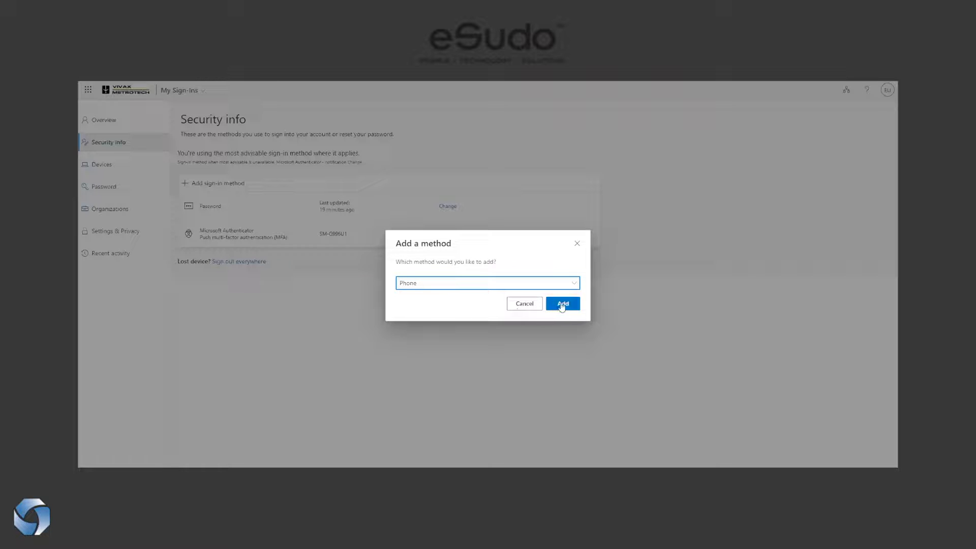
pyautogui.click(562, 303)
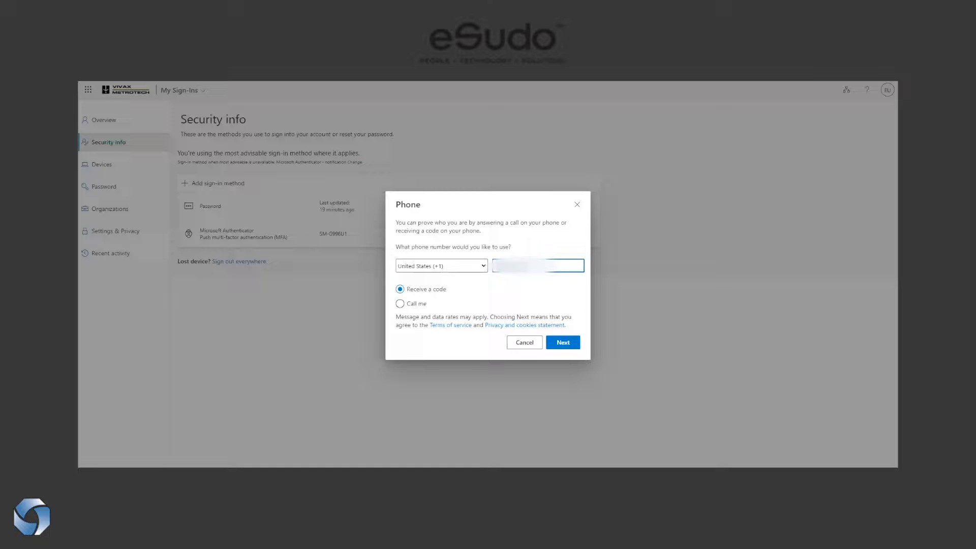
pyautogui.moveTo(393, 306)
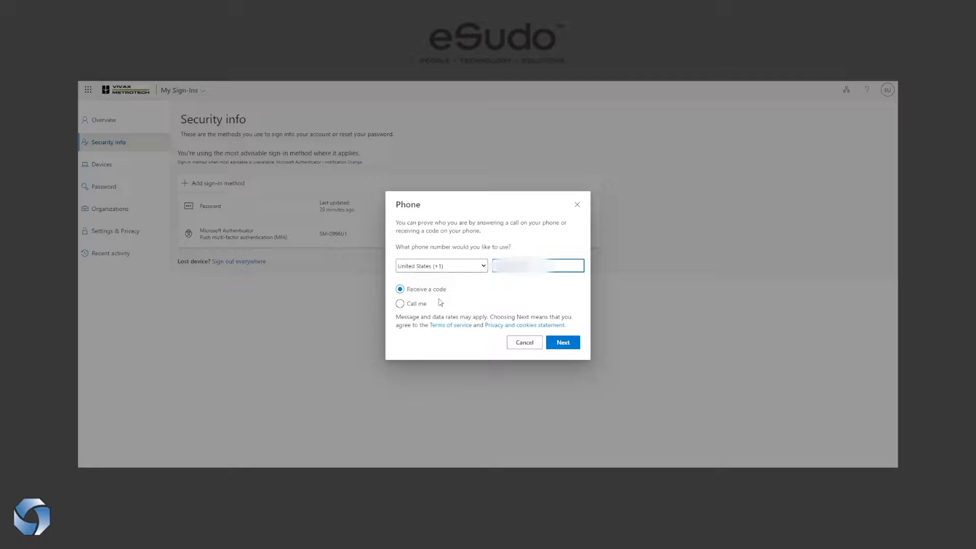
pyautogui.click(399, 304)
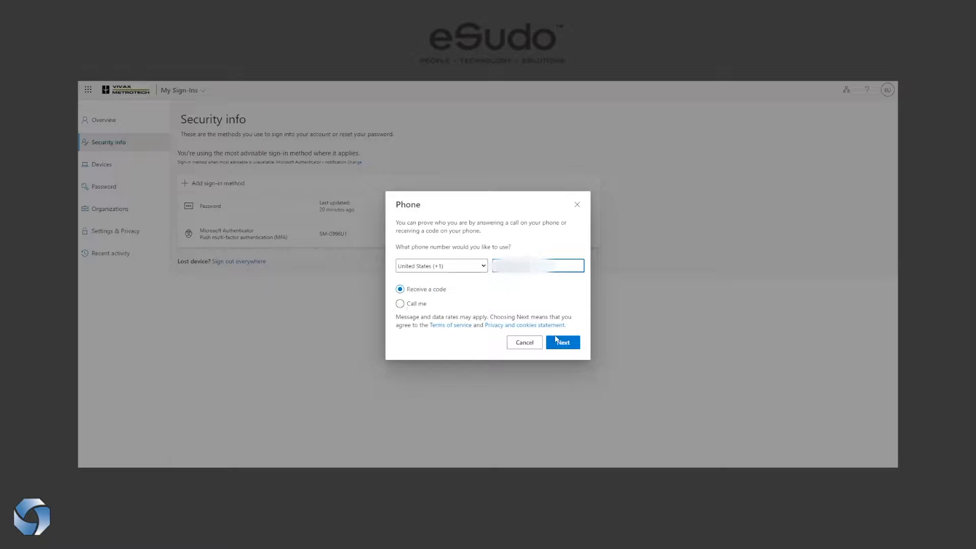
pyautogui.click(562, 342)
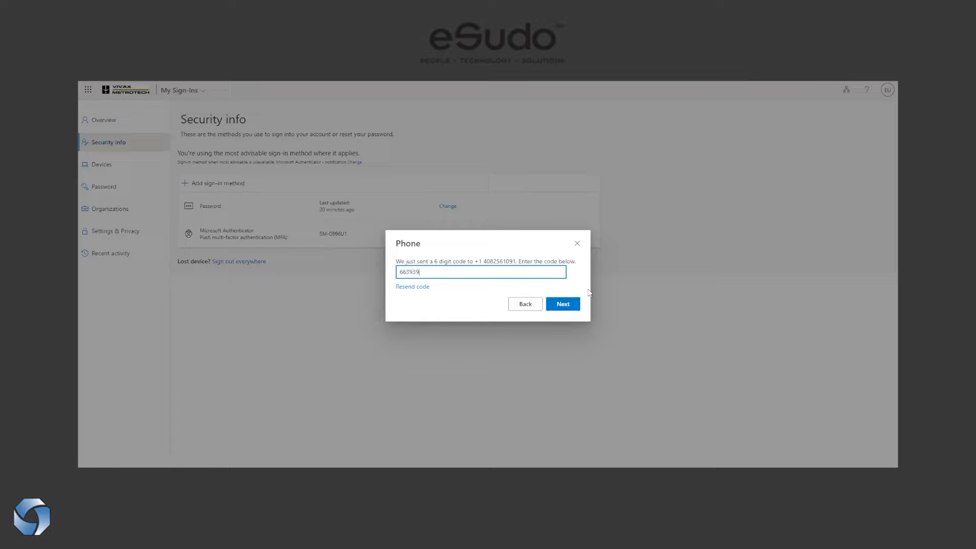
pyautogui.click(563, 303)
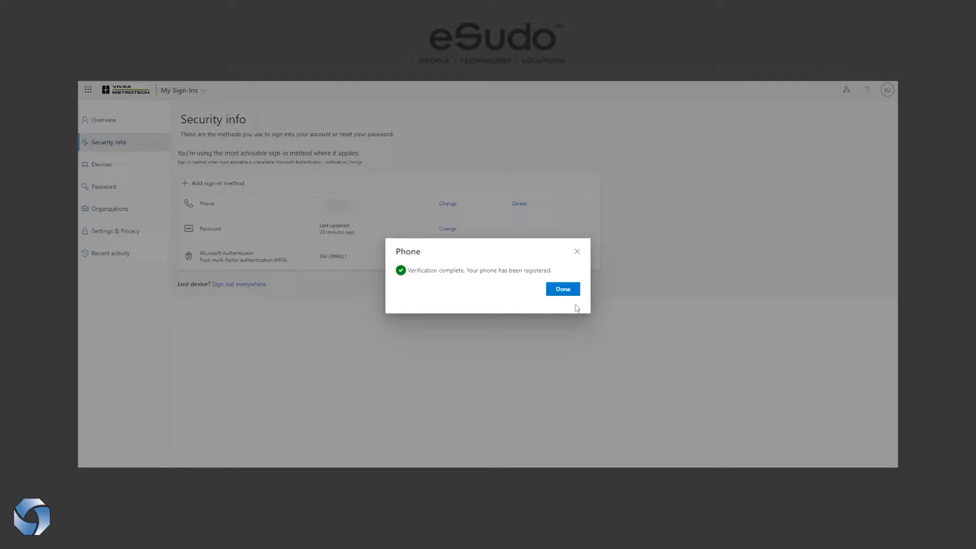
# Dismiss the phone confirmation and list the method types for another sign-in method.
pyautogui.click(563, 289)
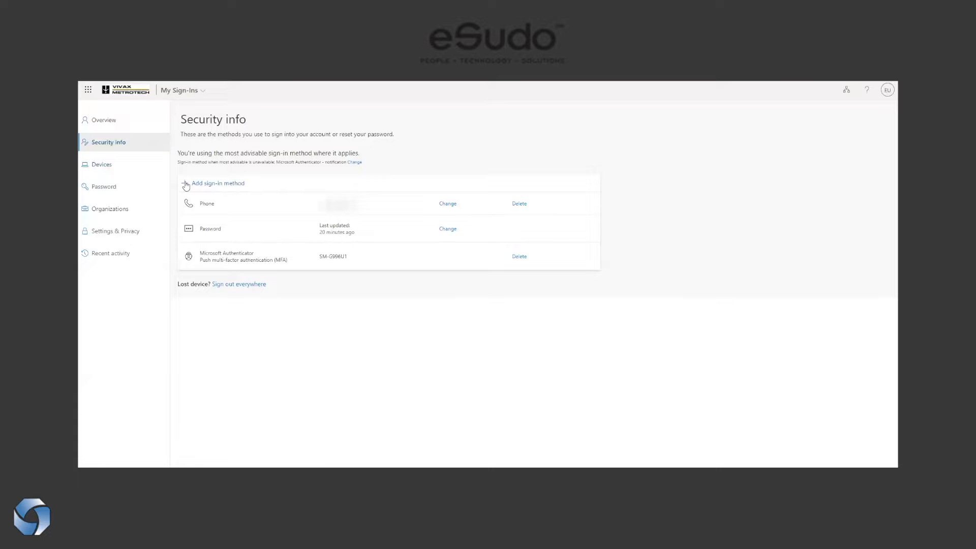
pyautogui.click(217, 183)
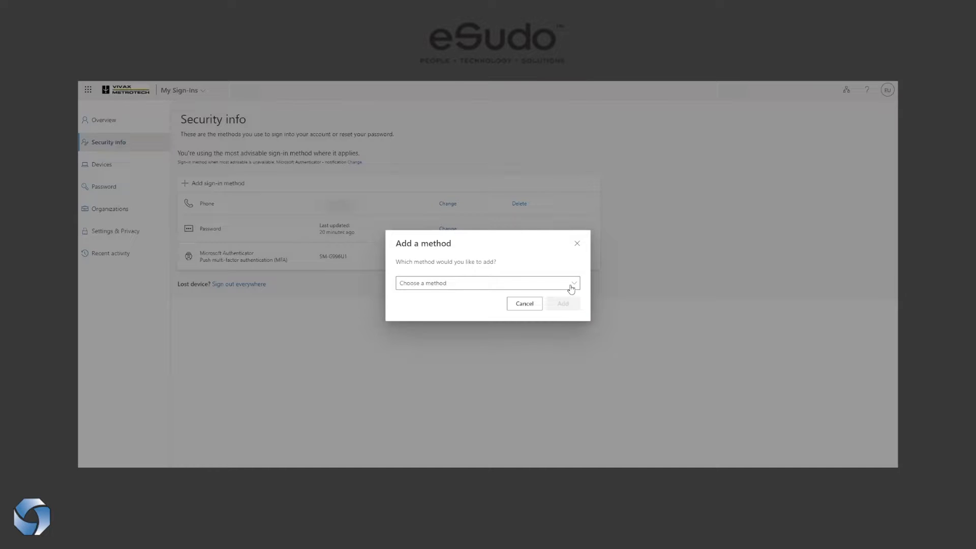
pyautogui.click(487, 283)
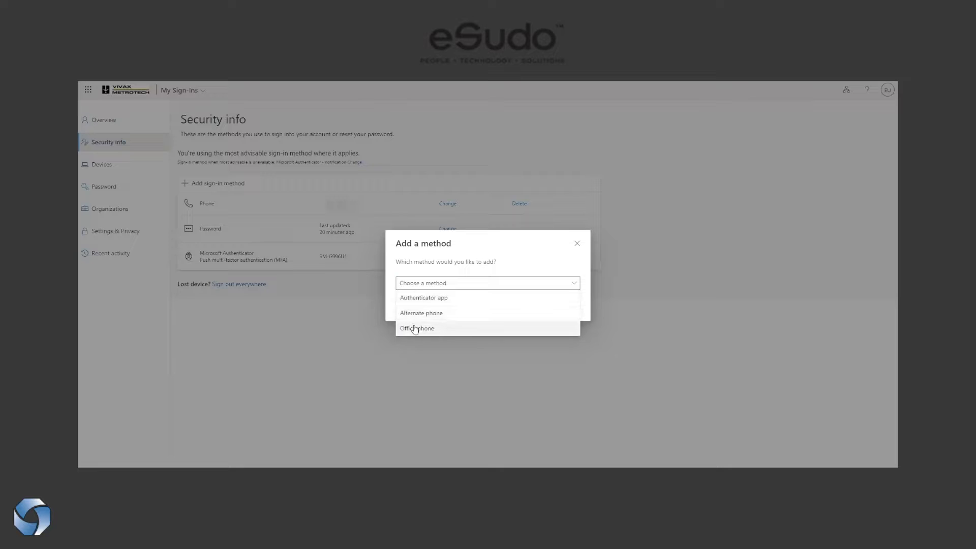